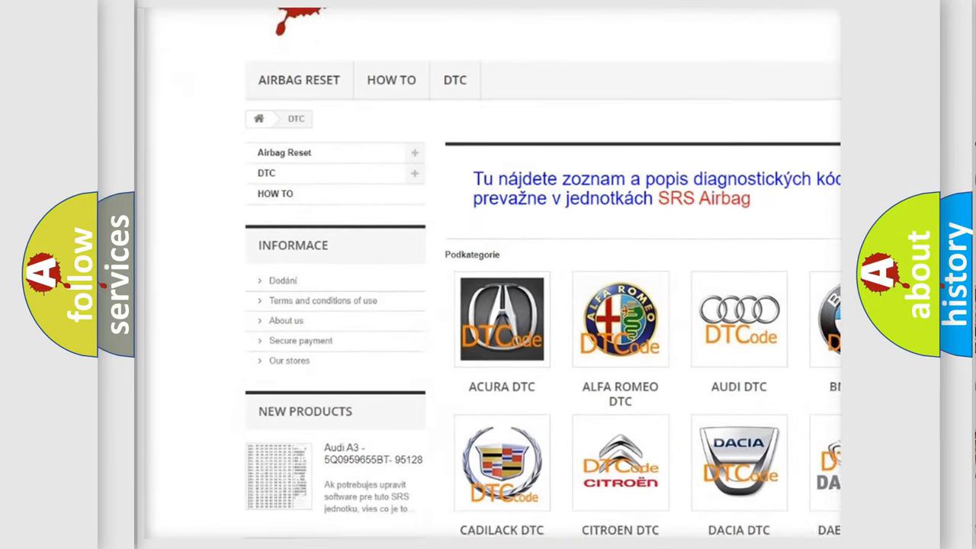
scroll(down, 3)
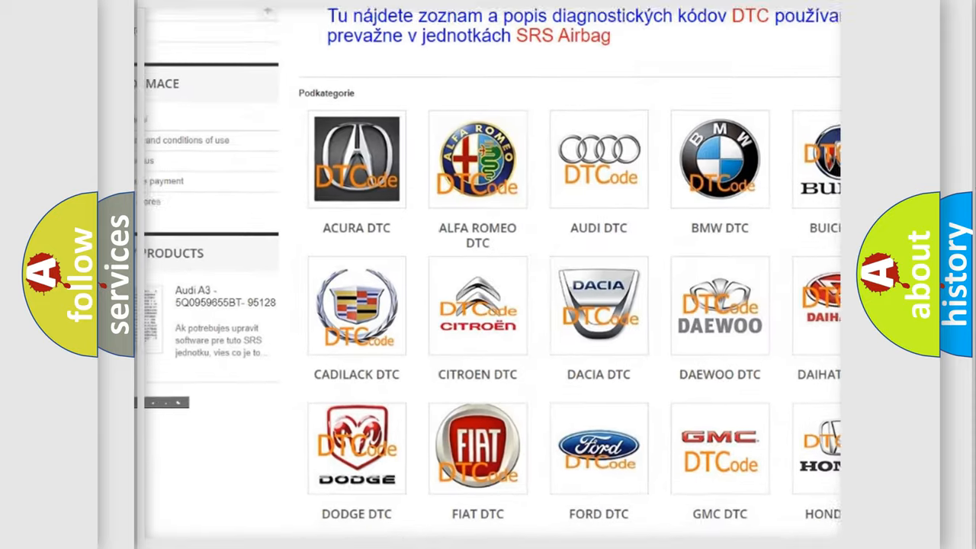
scroll(down, 3)
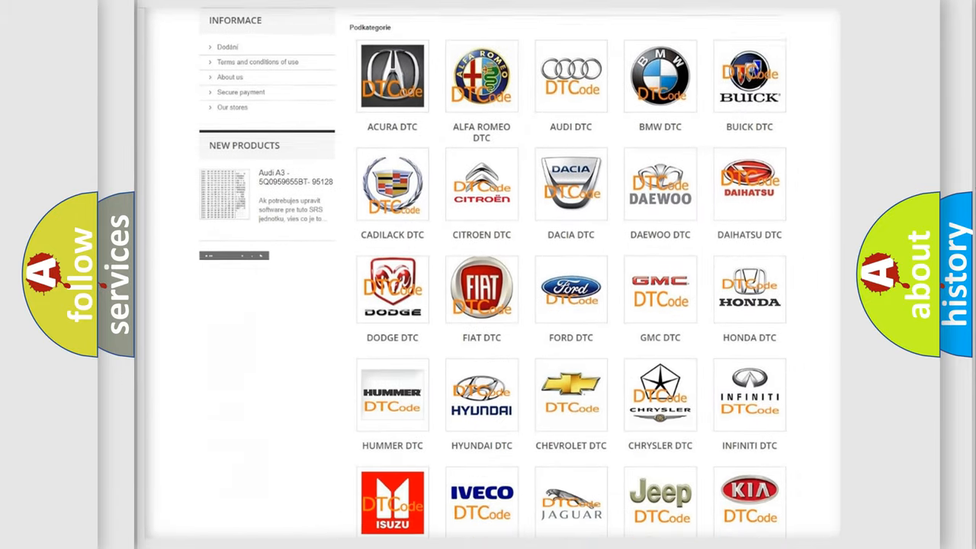
scroll(down, 3)
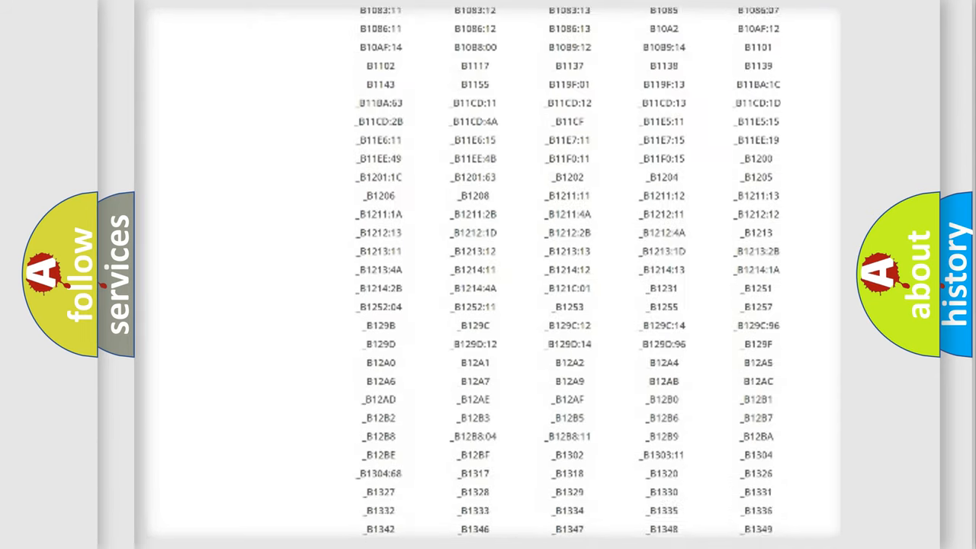
scroll(down, 3)
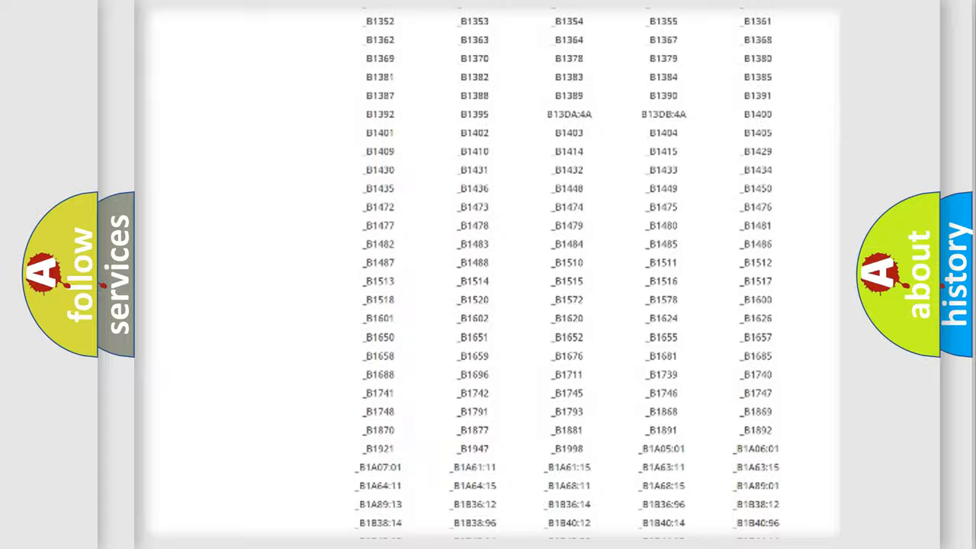